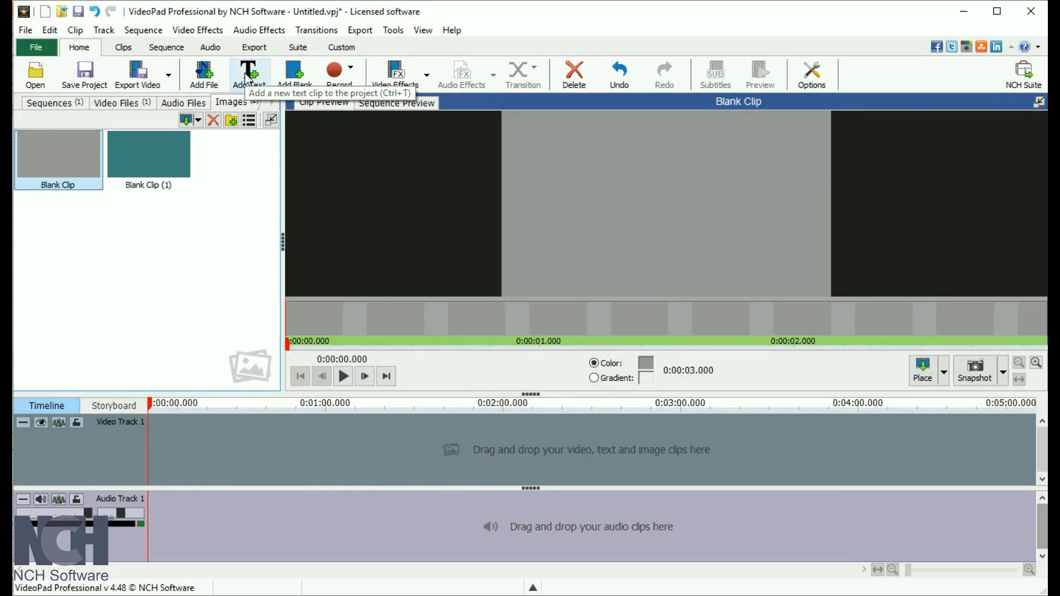
# - Add a 'Hello' text clip in AcmeFont size 45, light blue, on a black editor background
pyautogui.click(249, 73)
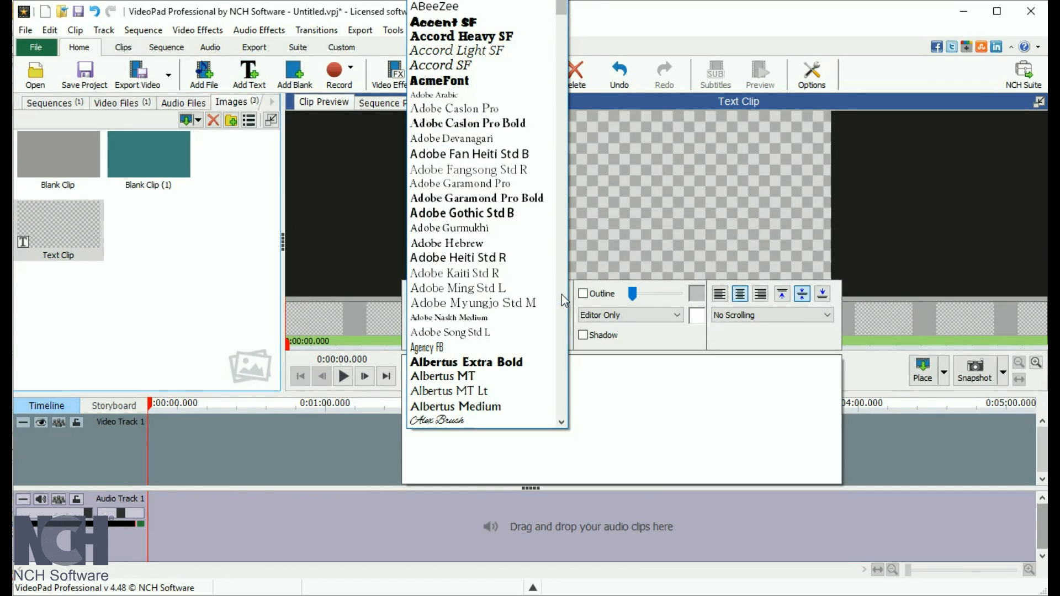
pyautogui.click(440, 81)
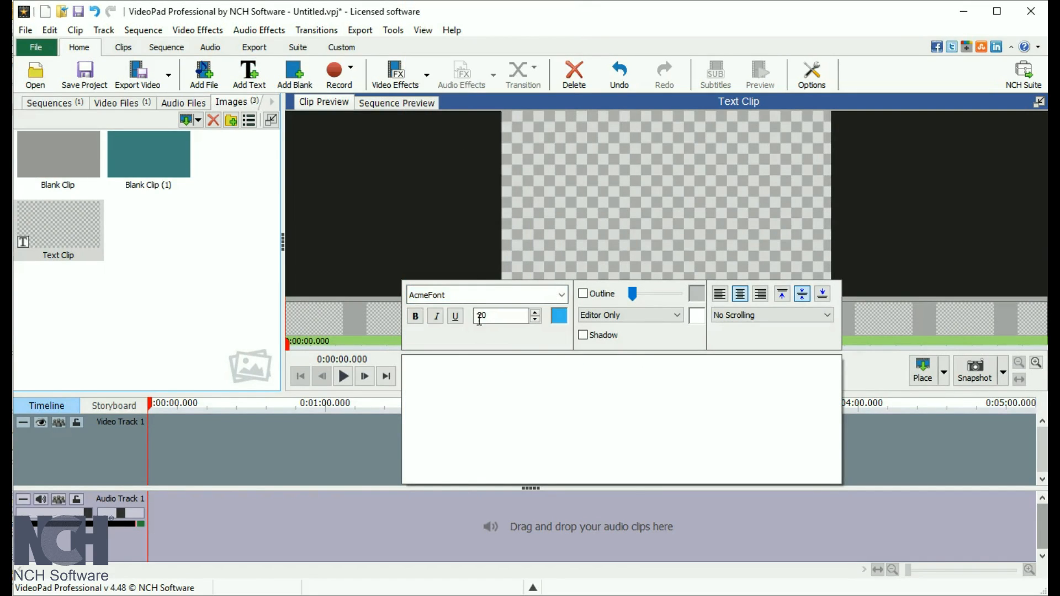
pyautogui.write('45')
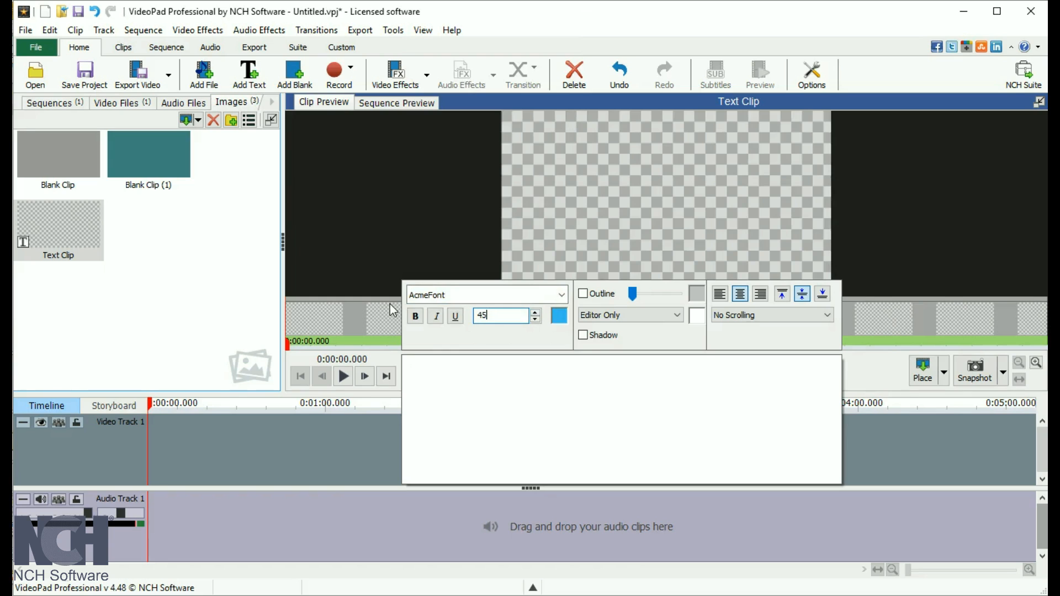
pyautogui.click(560, 316)
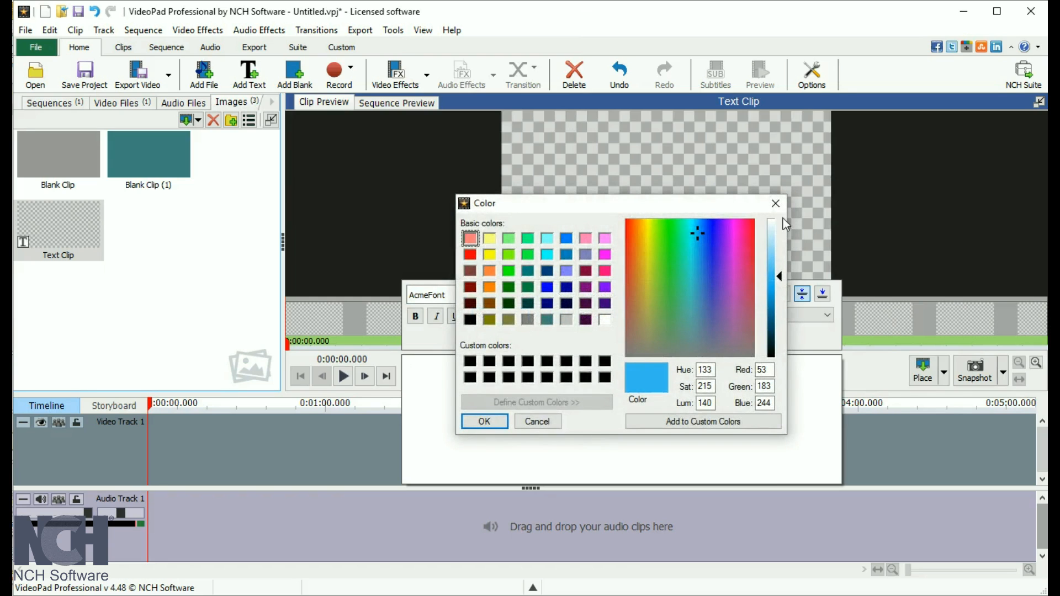
pyautogui.click(484, 421)
pyautogui.write('Hello')
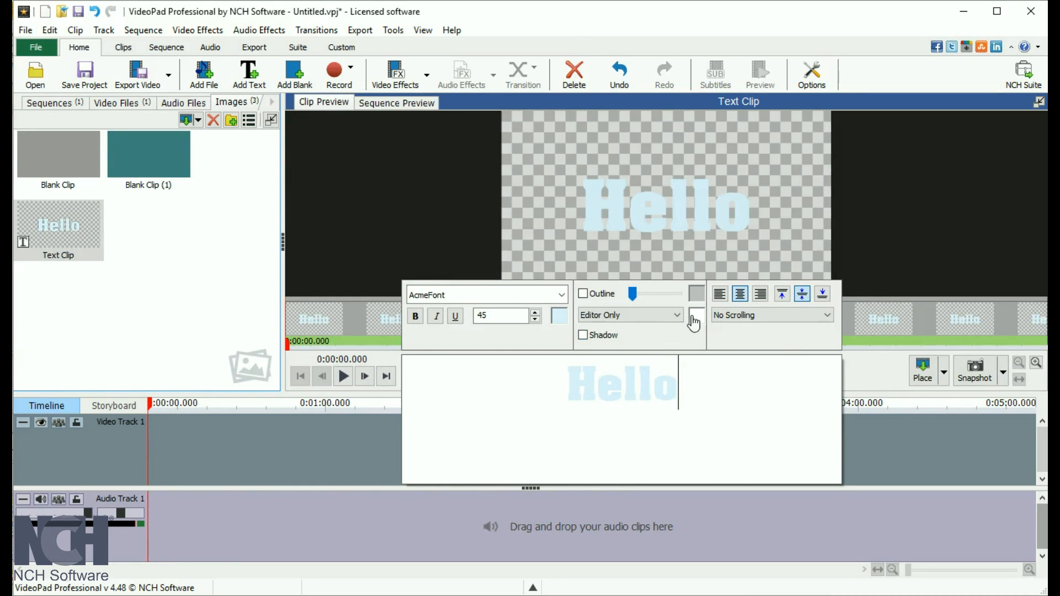
pyautogui.click(560, 317)
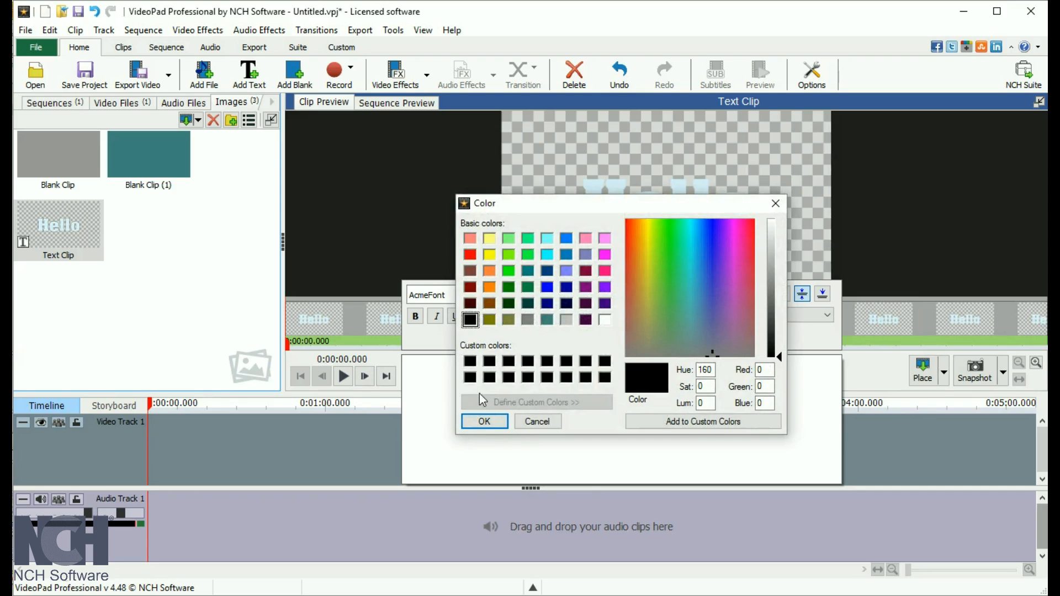
pyautogui.click(484, 422)
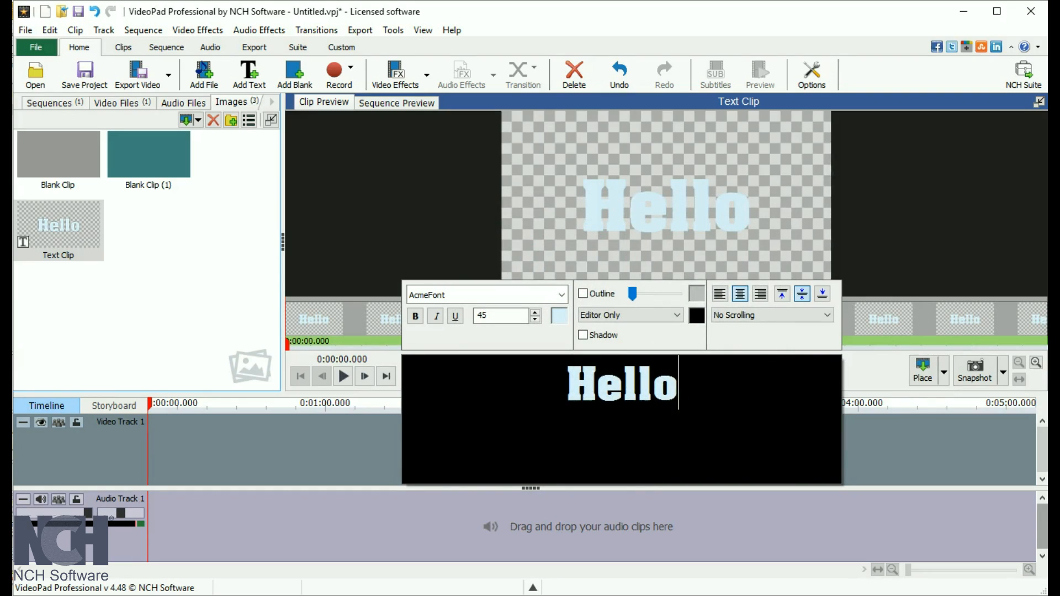
pyautogui.moveTo(656, 215)
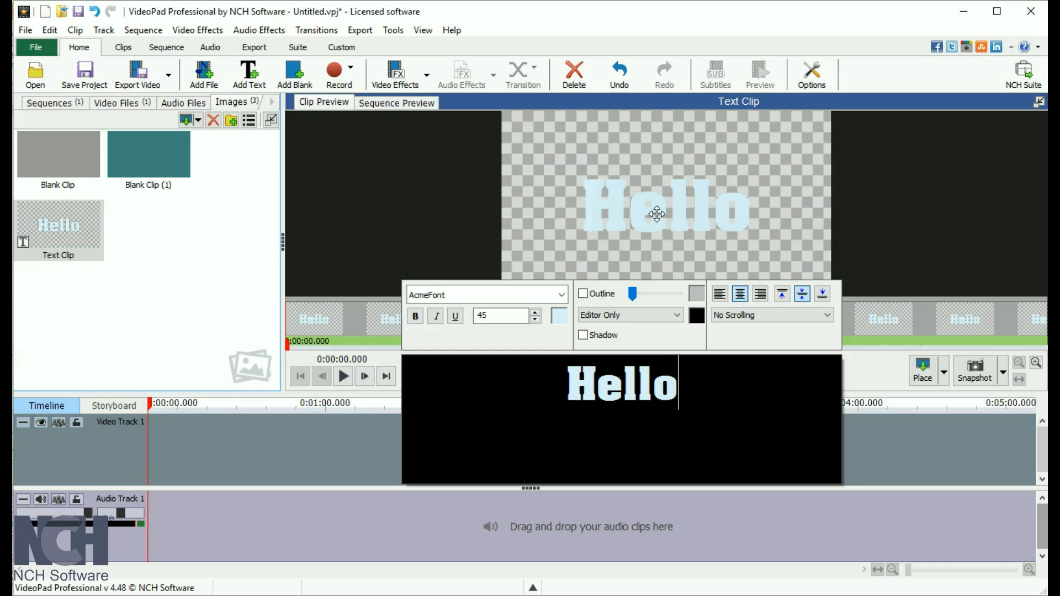
# - Rename the text clip in the media bin to 'Hello' via its right-click menu
pyautogui.rightClick(57, 229)
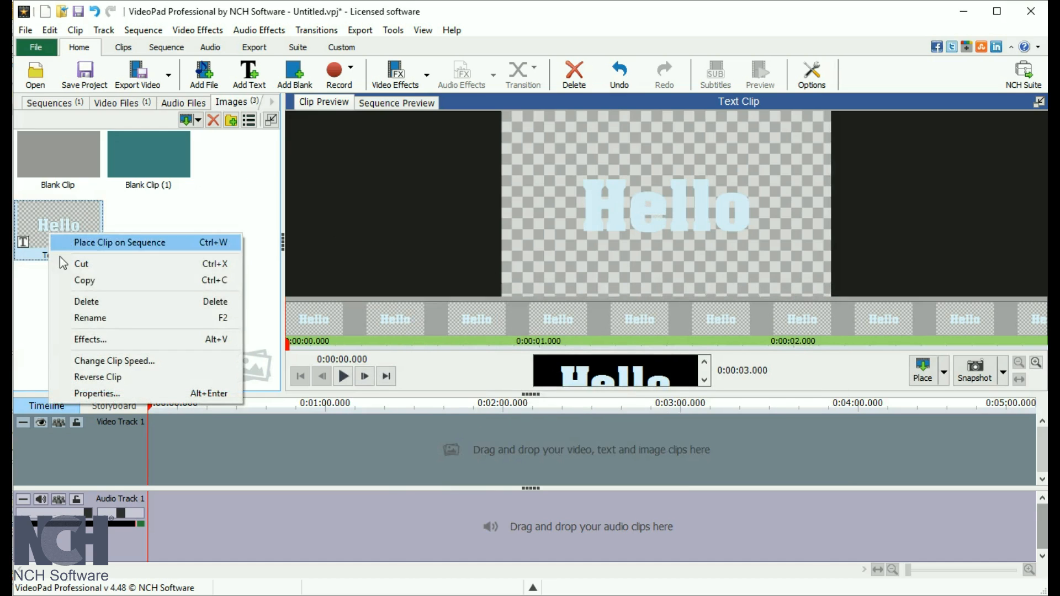
pyautogui.click(90, 318)
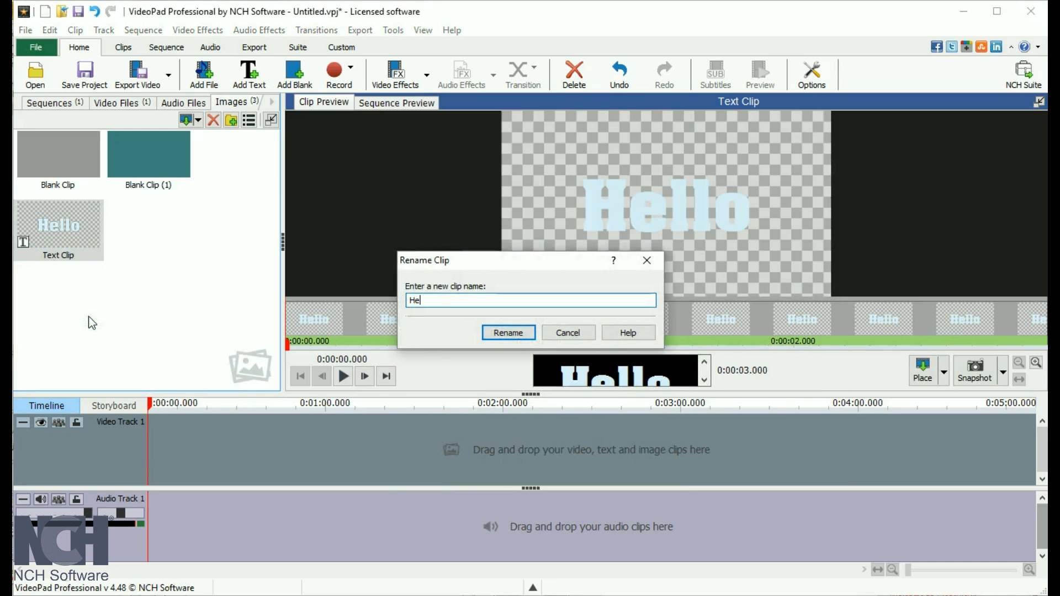
pyautogui.click(508, 333)
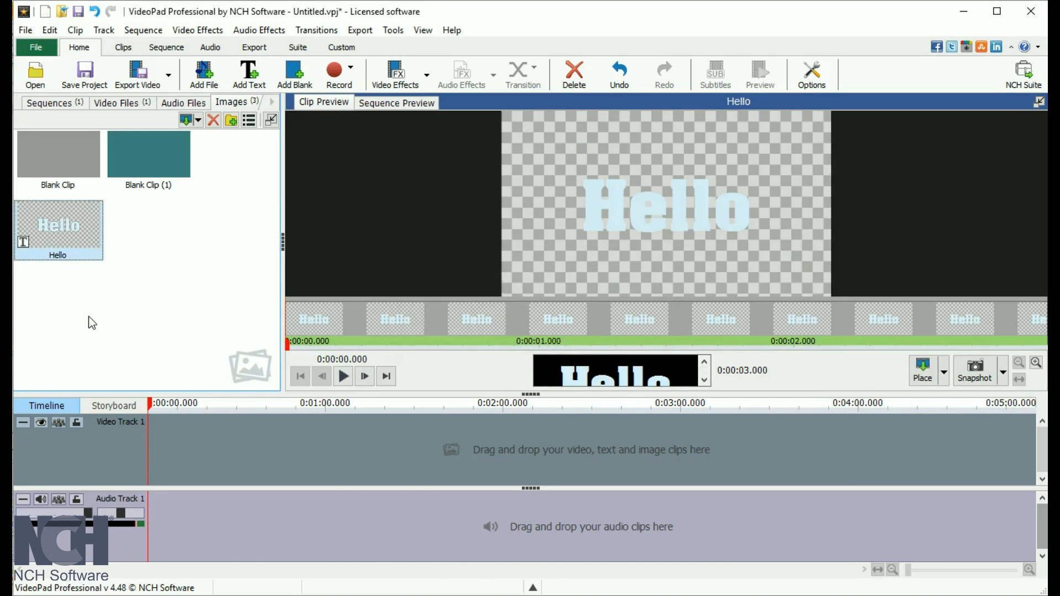
pyautogui.moveTo(604, 228)
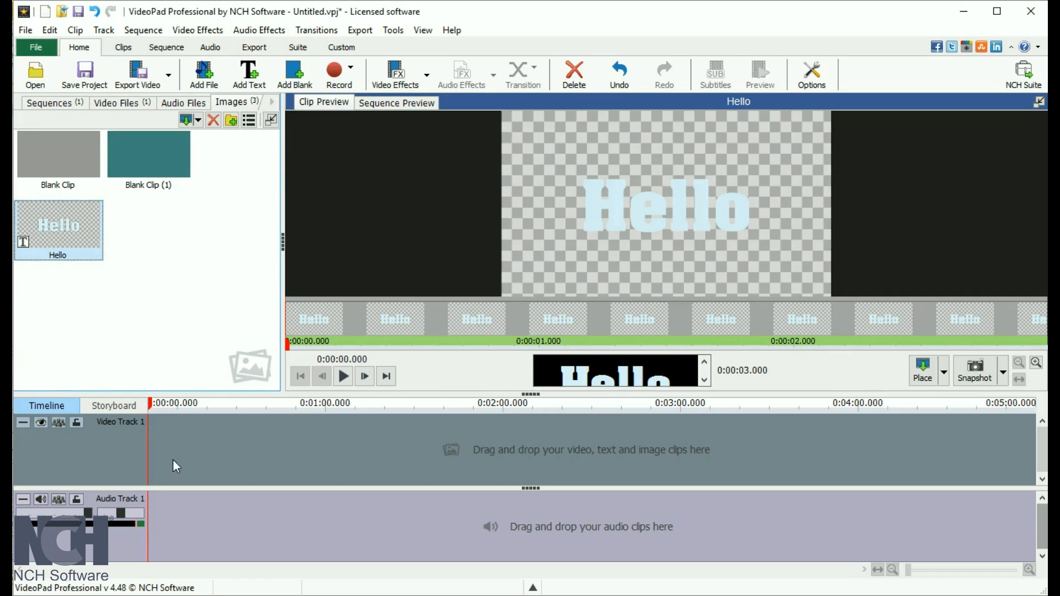
# - Restyle the Hello clip in Albertus Extra Bold, dark teal, aligned top-left
pyautogui.doubleClick(57, 230)
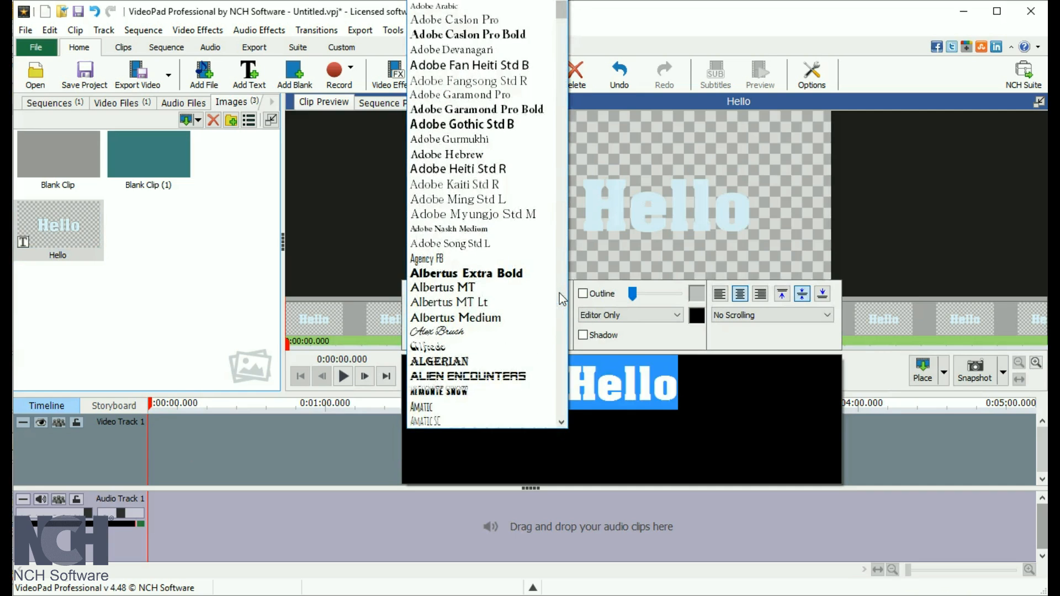
pyautogui.click(466, 273)
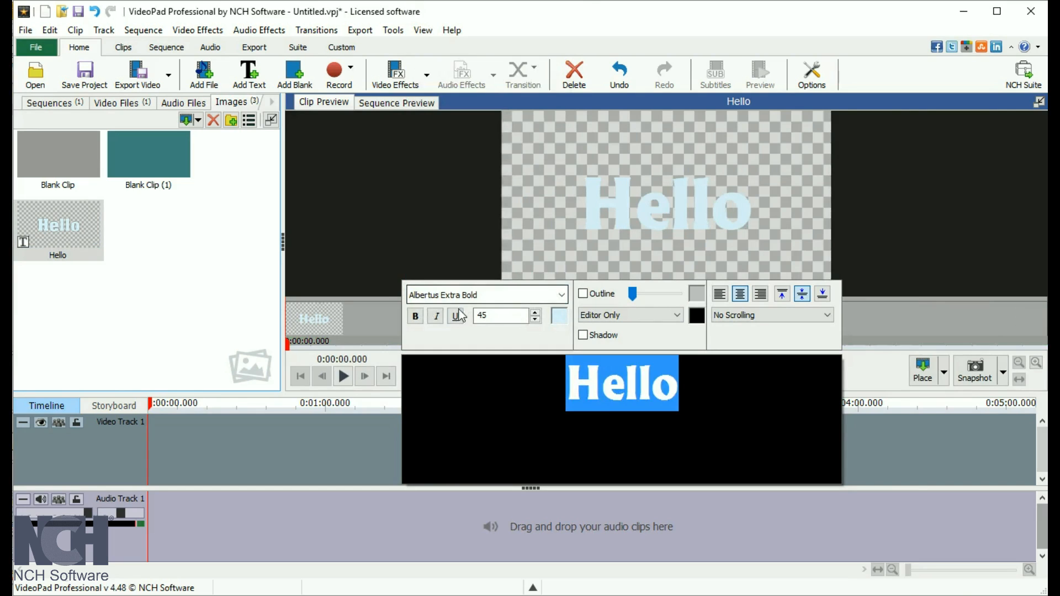
pyautogui.click(500, 316)
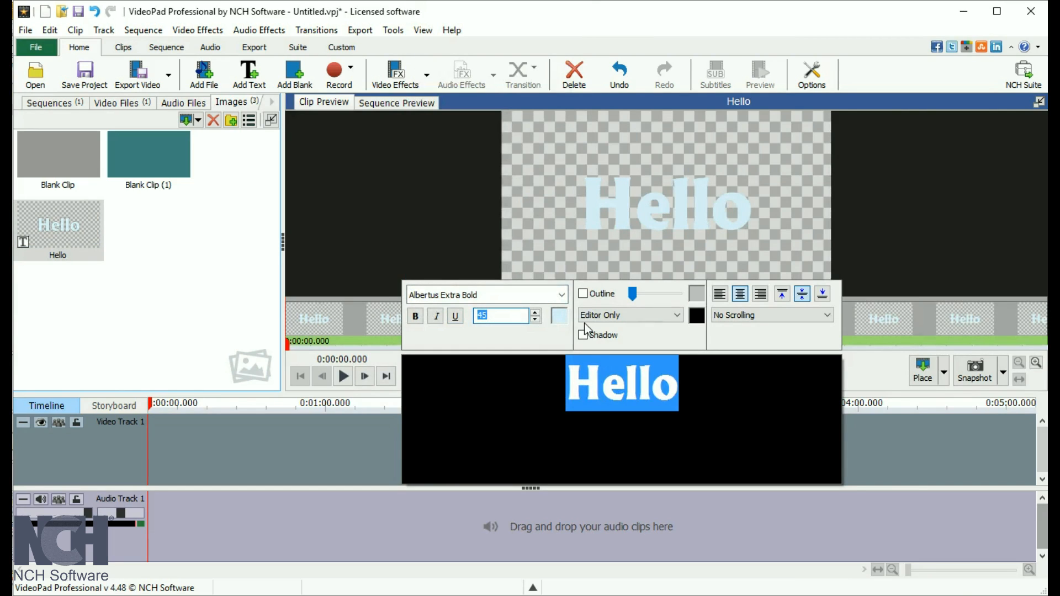
pyautogui.click(697, 316)
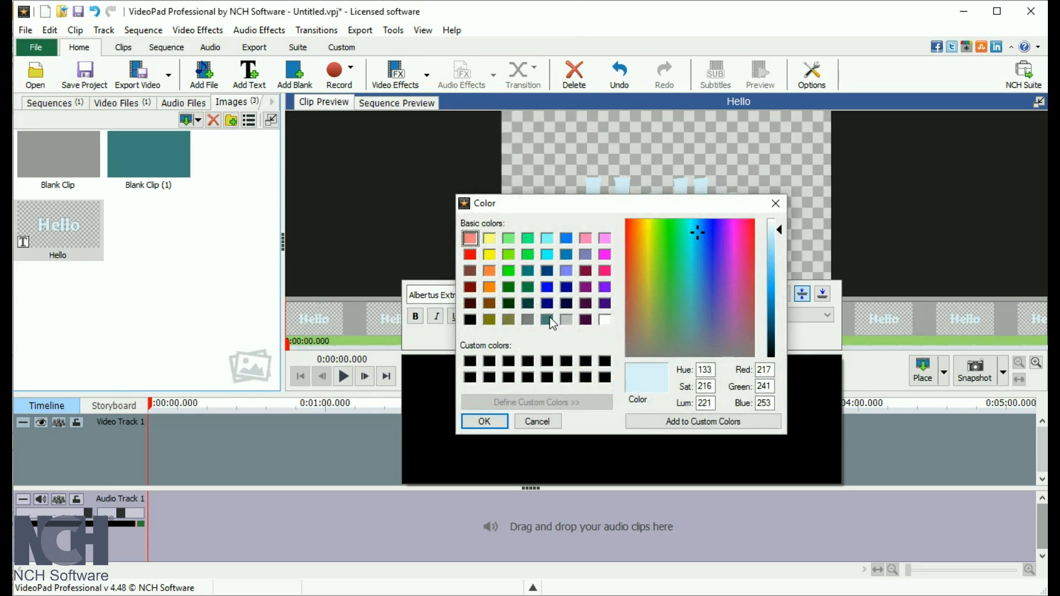
pyautogui.click(508, 303)
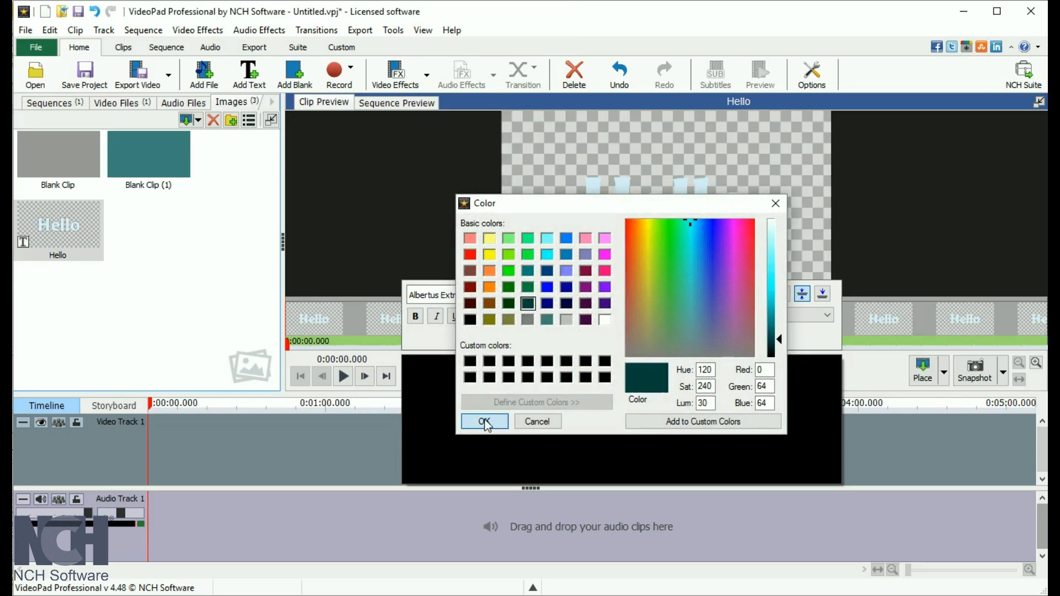
pyautogui.click(484, 421)
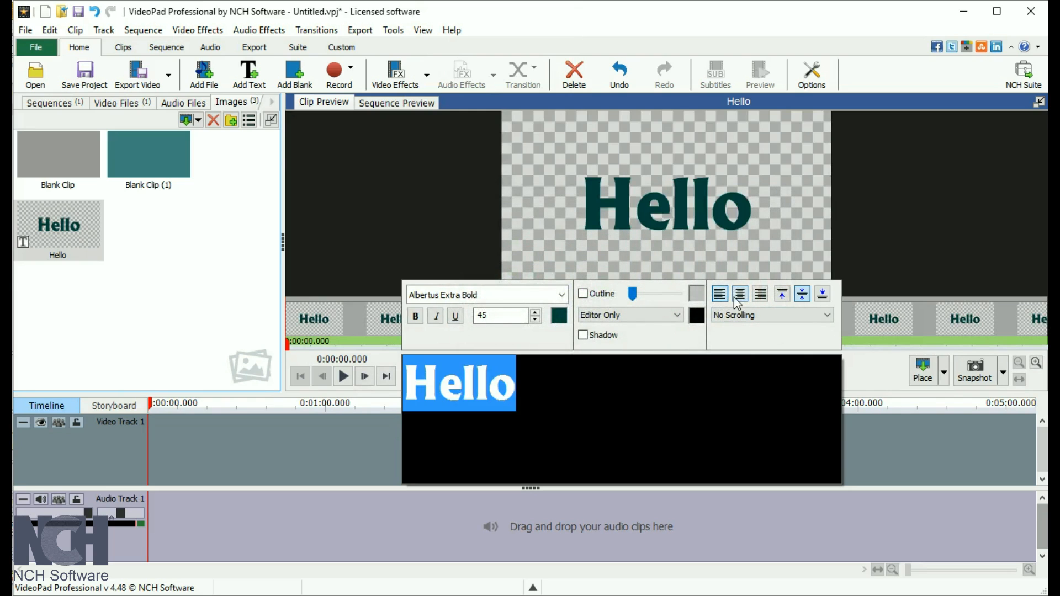
pyautogui.click(782, 294)
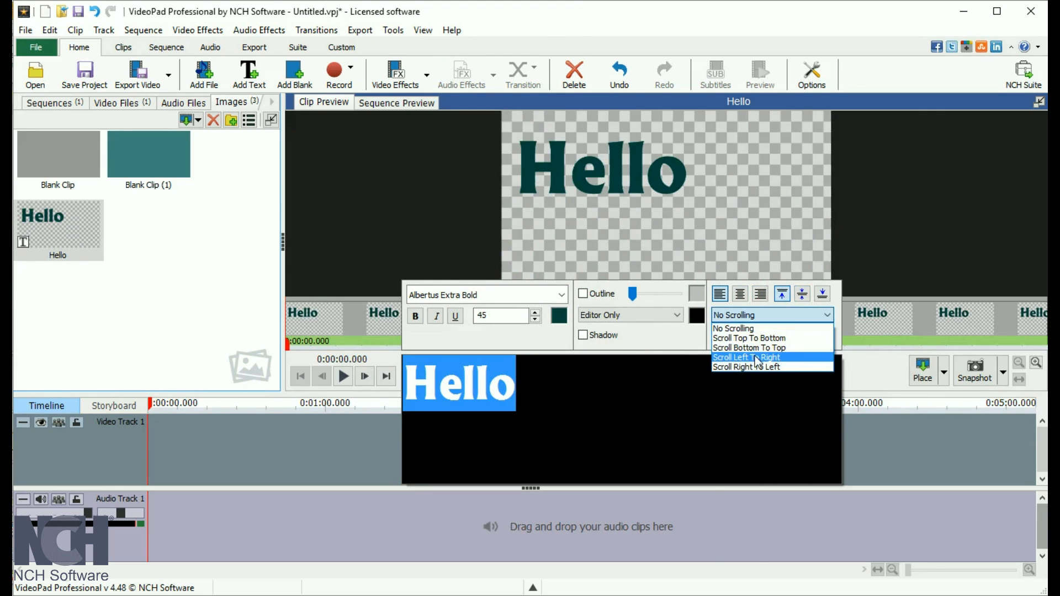
# - Set the Hello text to Scroll Left To Right and preview the animation
pyautogui.click(746, 358)
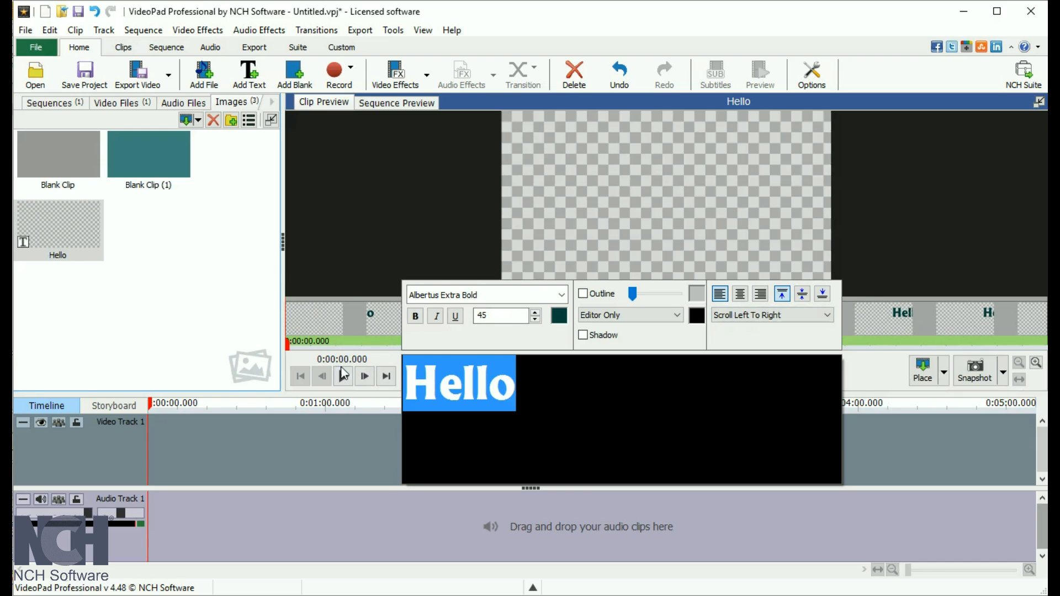
pyautogui.click(344, 376)
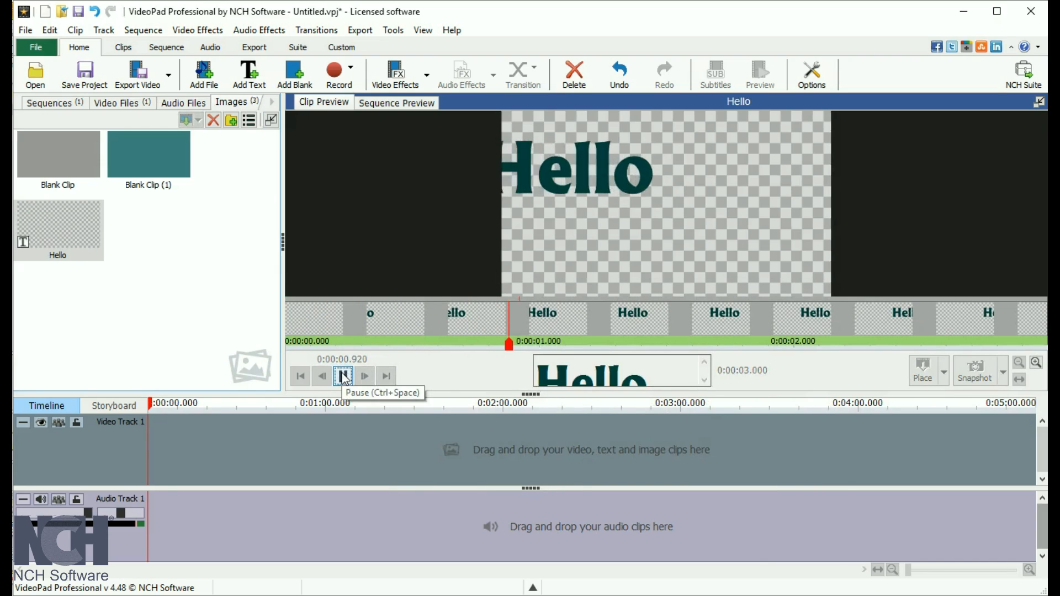
pyautogui.click(344, 376)
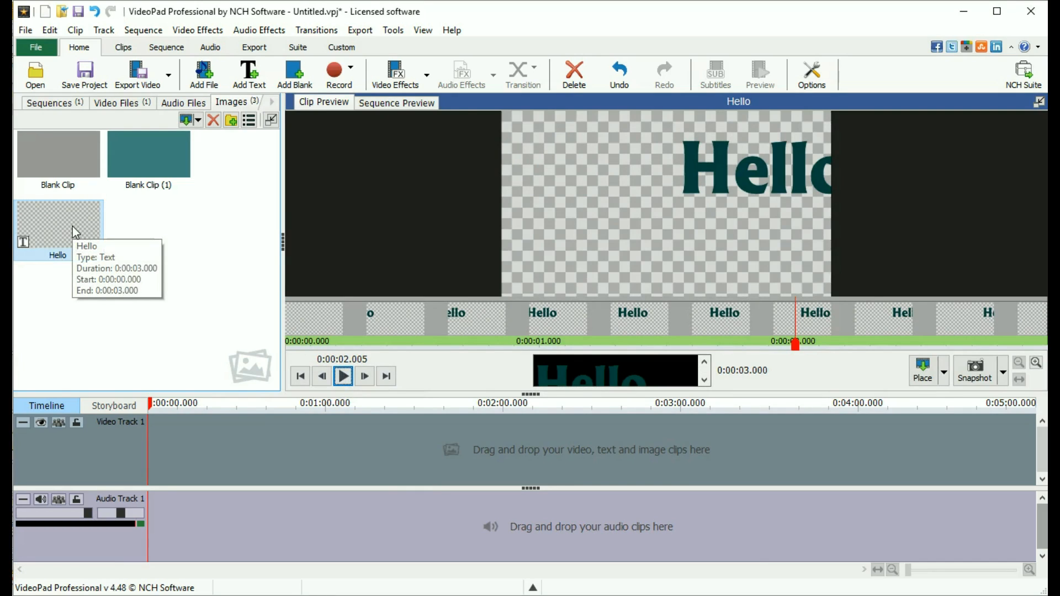
pyautogui.moveTo(42, 226)
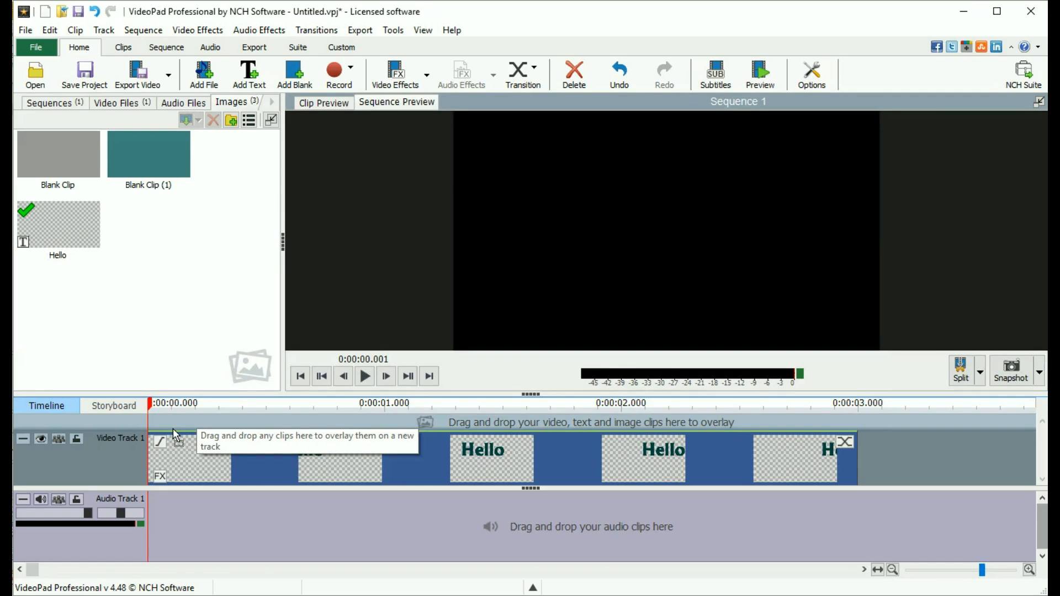
# - Play the Sequence Preview of the scrolling Hello clip, then add the grey blank clip after it
pyautogui.click(365, 377)
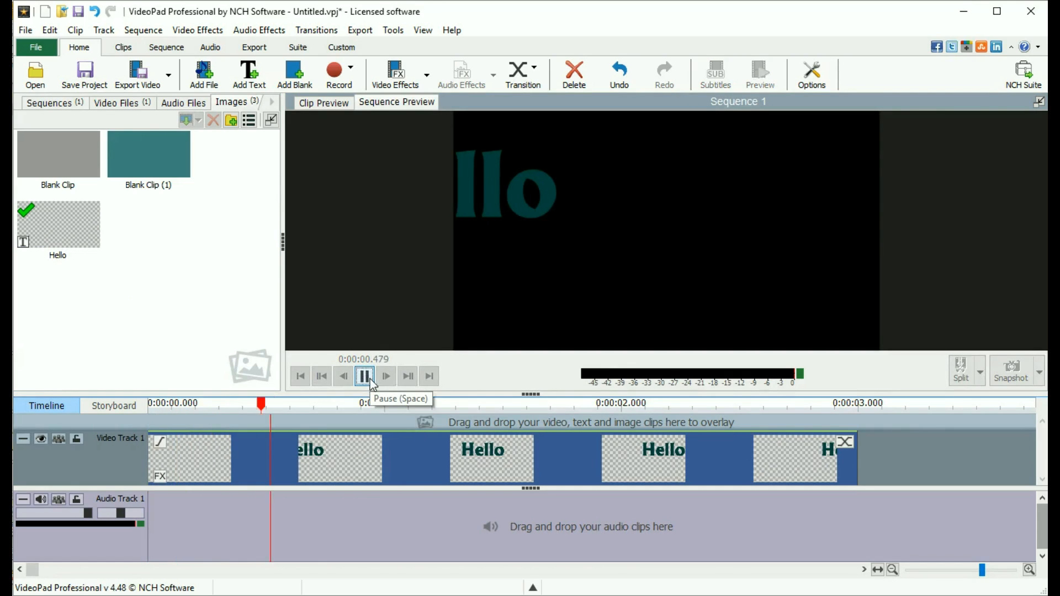
pyautogui.click(364, 377)
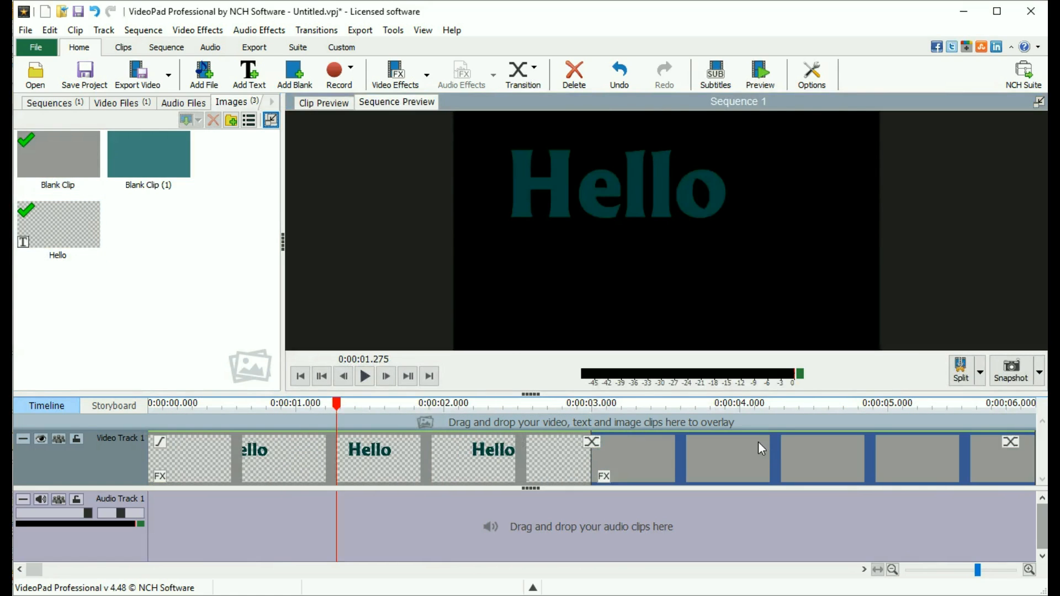
pyautogui.click(57, 224)
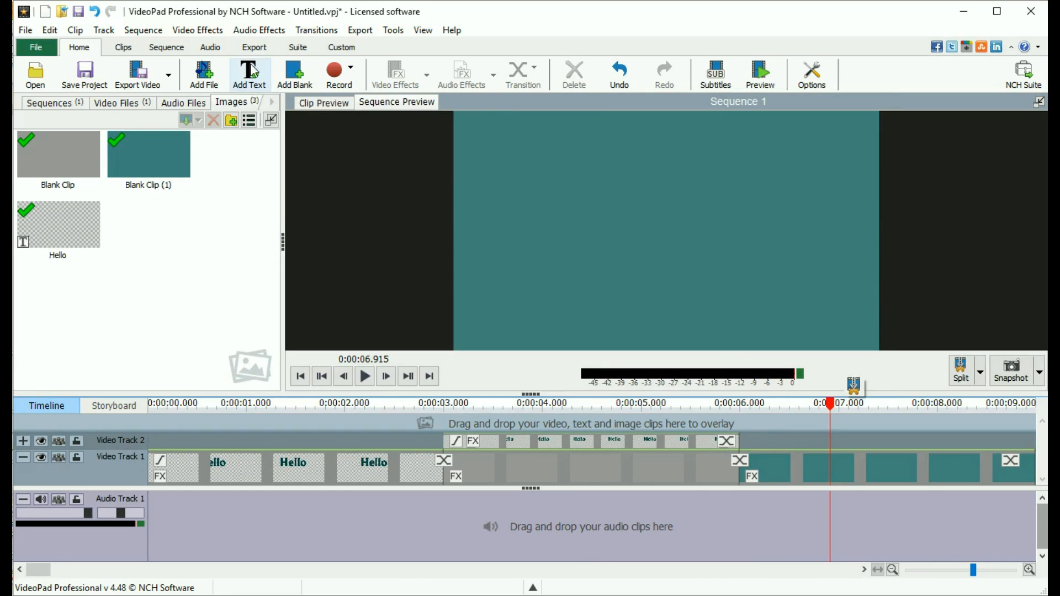
# - Add a new text clip to Video Track 2 from the Home toolbar
pyautogui.click(249, 75)
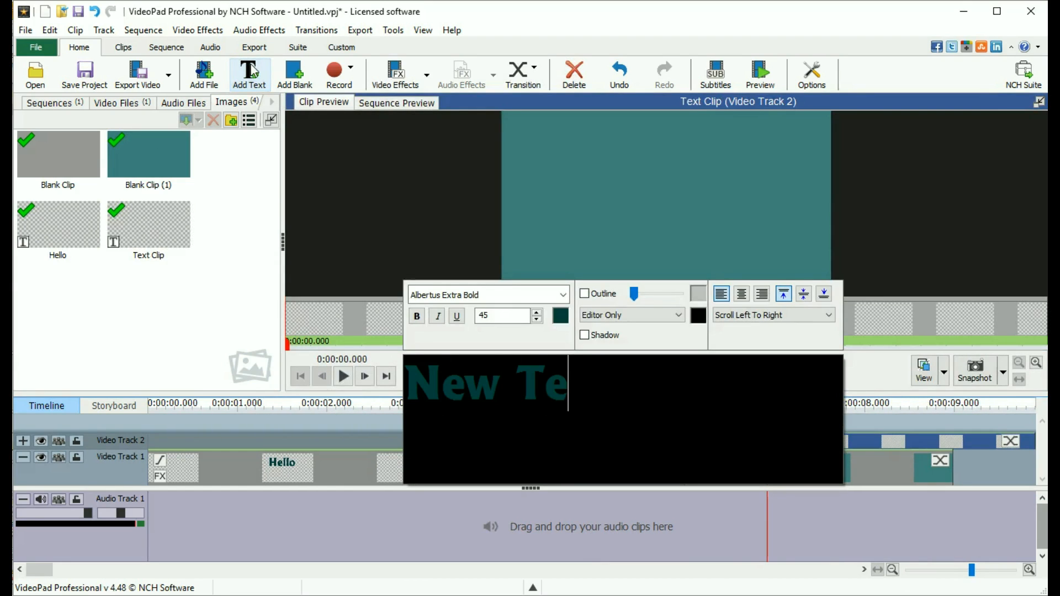